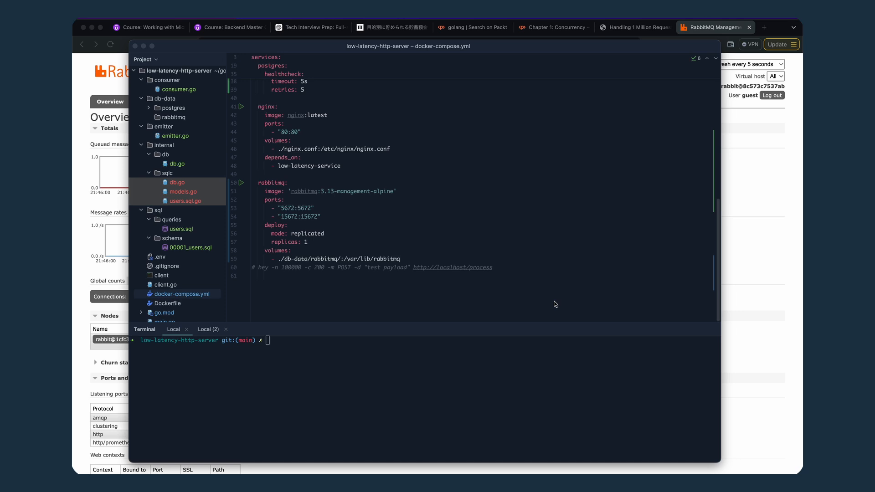
{"action": "mouse_move", "coordinate": [502, 262]}
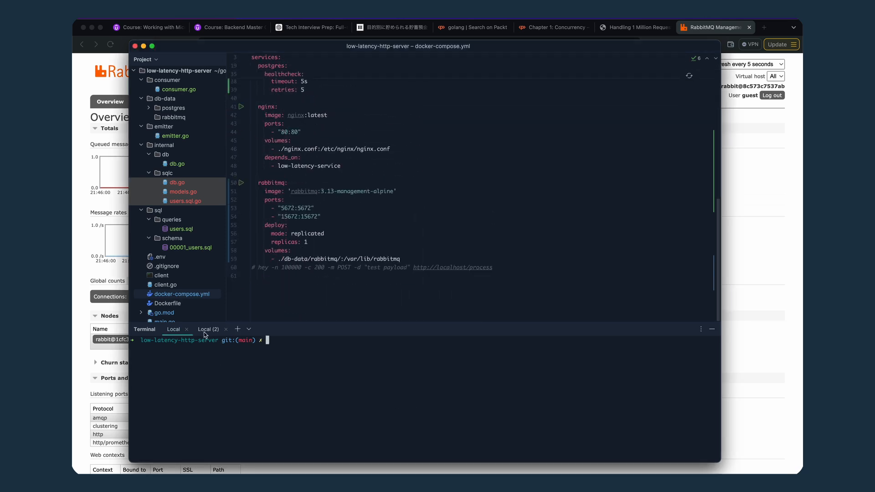
Step: Enter the hey POST command with 1,000,000 requests, concurrency, JSON Content-Type and a name body
{"action": "type", "text": "hey -n 1000000 -c 300 -m POST -H \"Content-Type: application/json\" -d '{\"name\": \"Chinmay Anand\"}' http://localhost/process"}
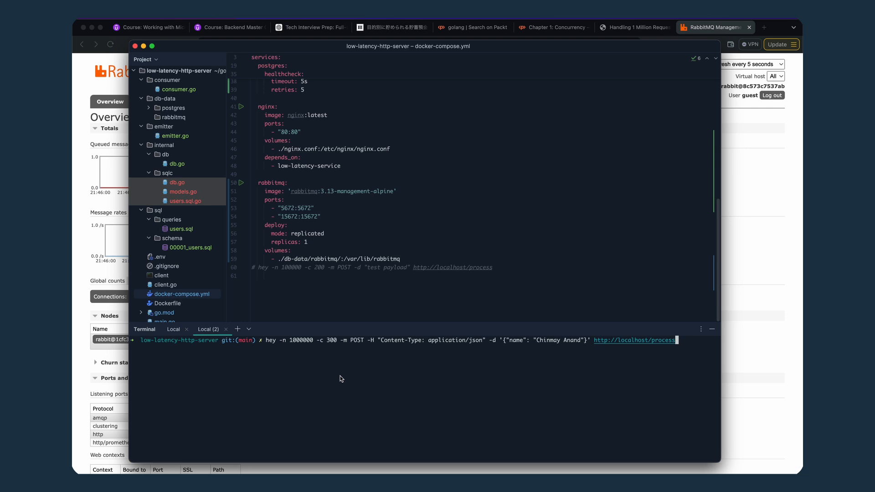
{"action": "mouse_move", "coordinate": [320, 364]}
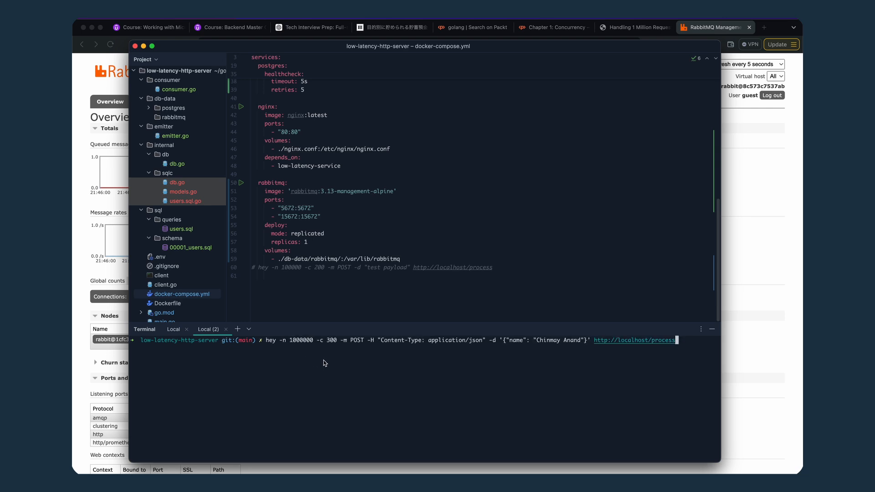
{"action": "mouse_move", "coordinate": [368, 346]}
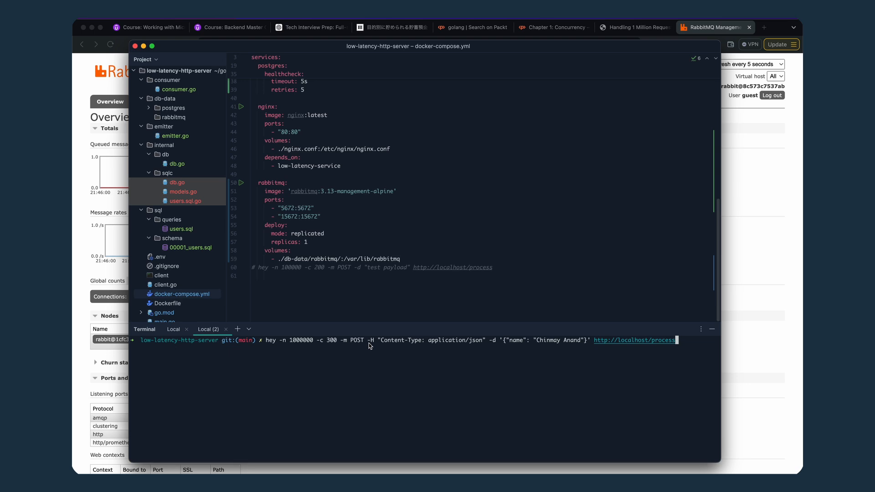
{"action": "mouse_move", "coordinate": [335, 347]}
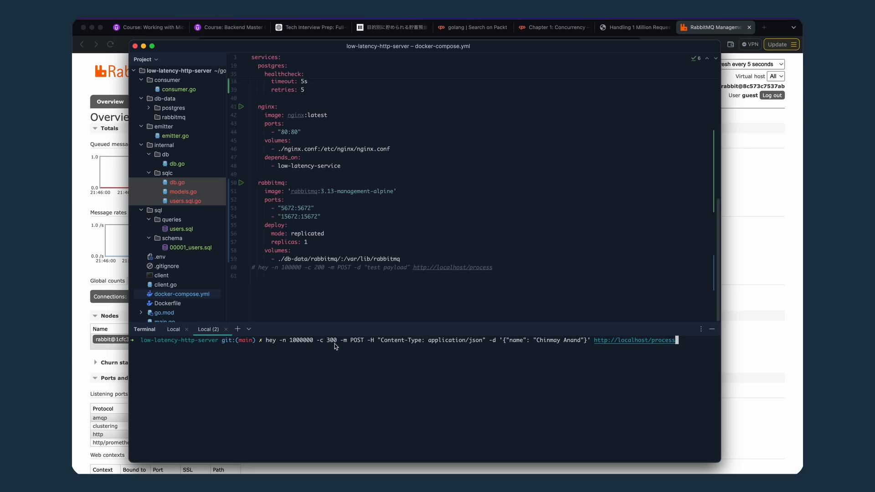
{"action": "mouse_move", "coordinate": [372, 319]}
{"action": "type", "text": "2"}
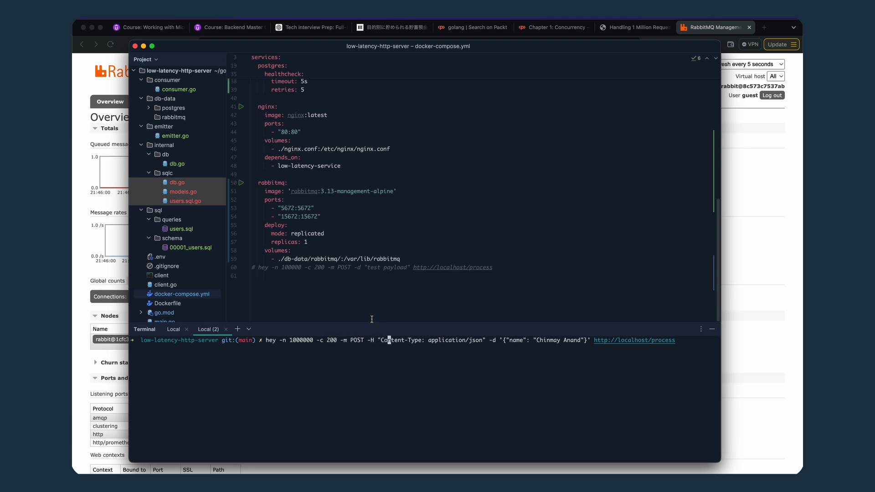
{"action": "mouse_move", "coordinate": [411, 339]}
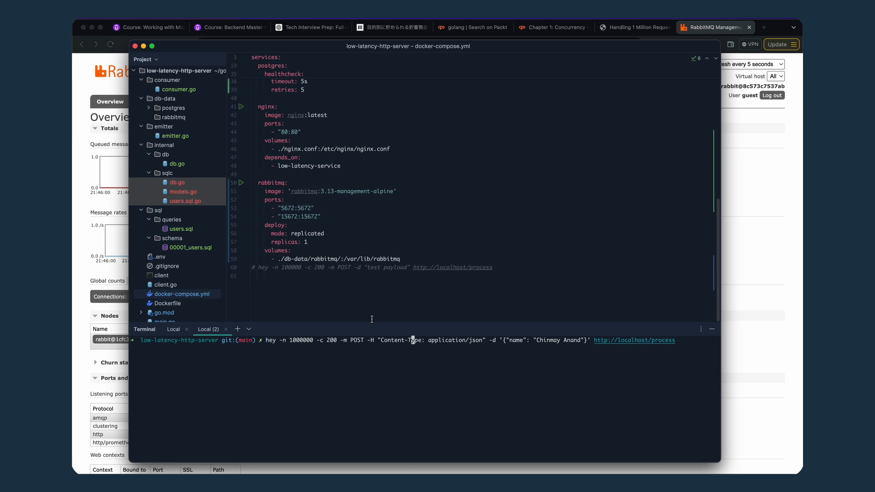
{"action": "mouse_move", "coordinate": [433, 212]}
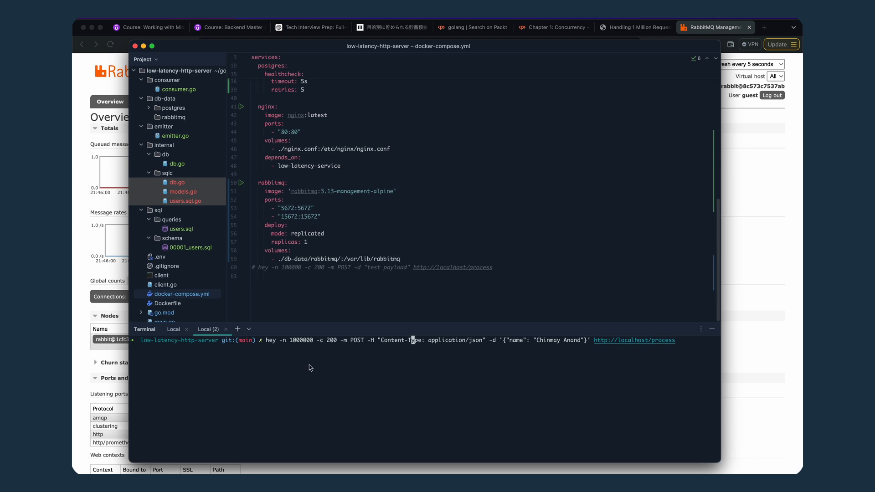
{"action": "mouse_move", "coordinate": [192, 346]}
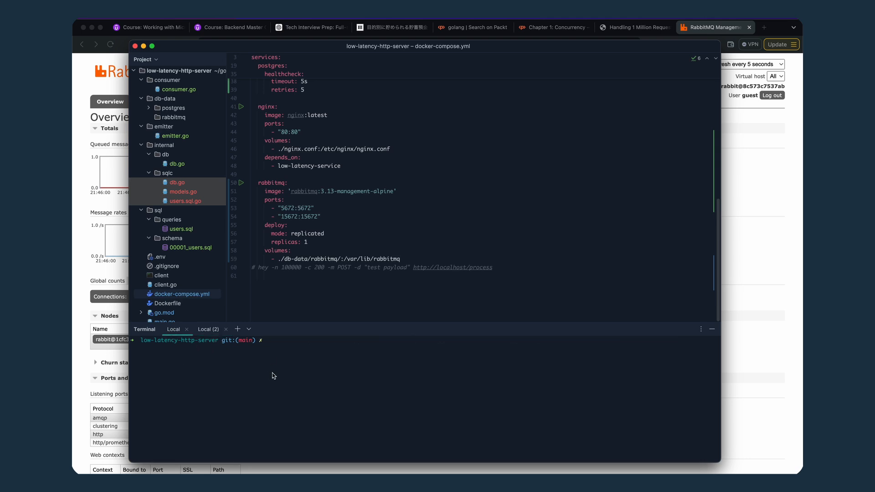
Step: Run make up_build to build and start the compose stack, then view the RabbitMQ overview
{"action": "type", "text": "maek"}
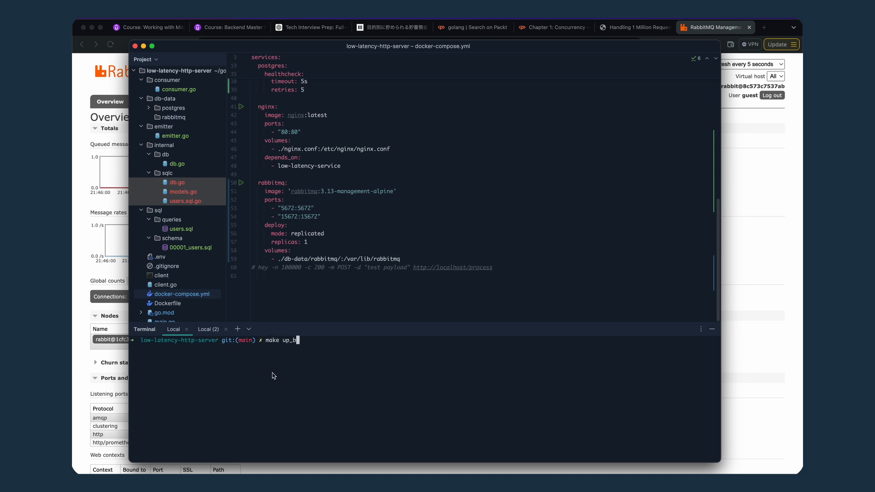
{"action": "key", "text": "Return"}
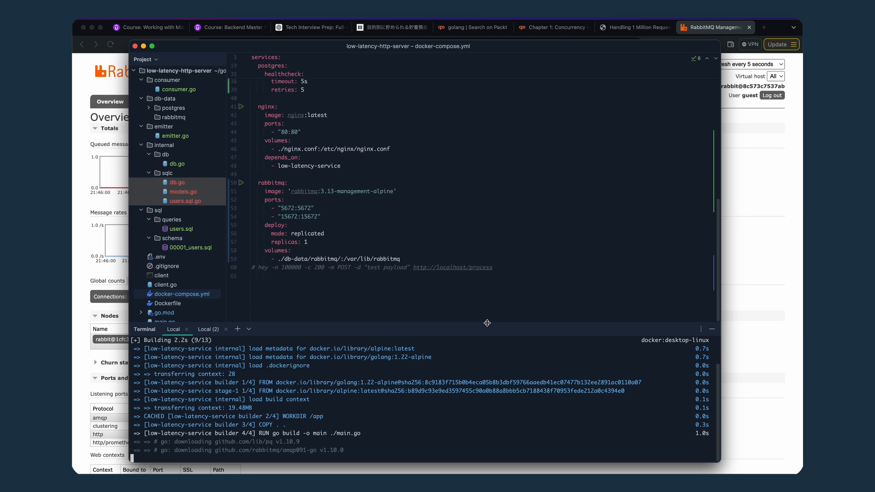
{"action": "mouse_move", "coordinate": [483, 411]}
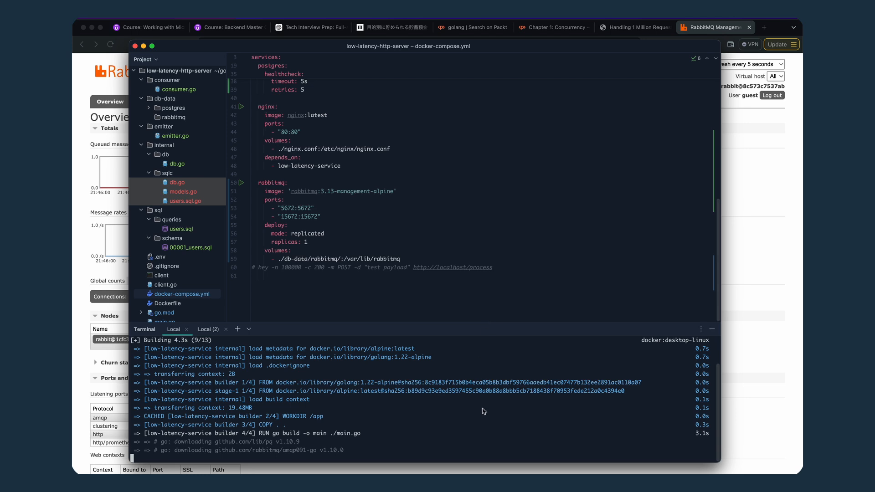
{"action": "scroll", "scroll_direction": "down", "scroll_amount": 3}
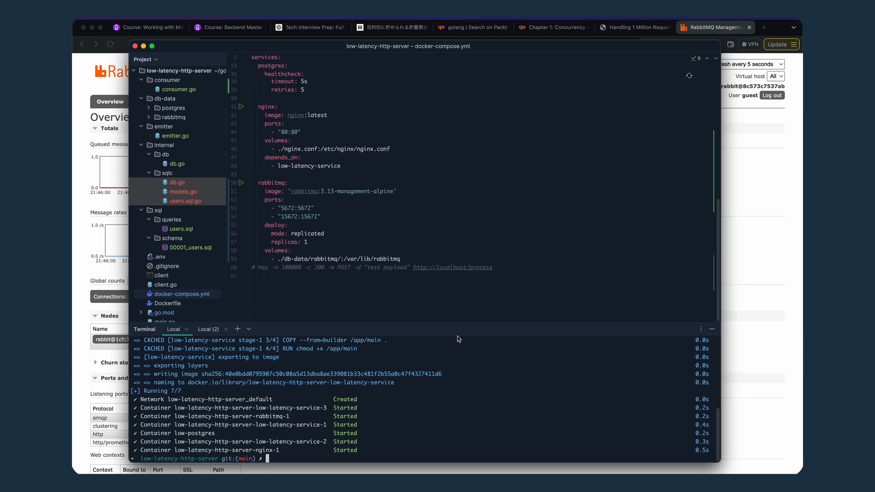
{"action": "mouse_move", "coordinate": [452, 370]}
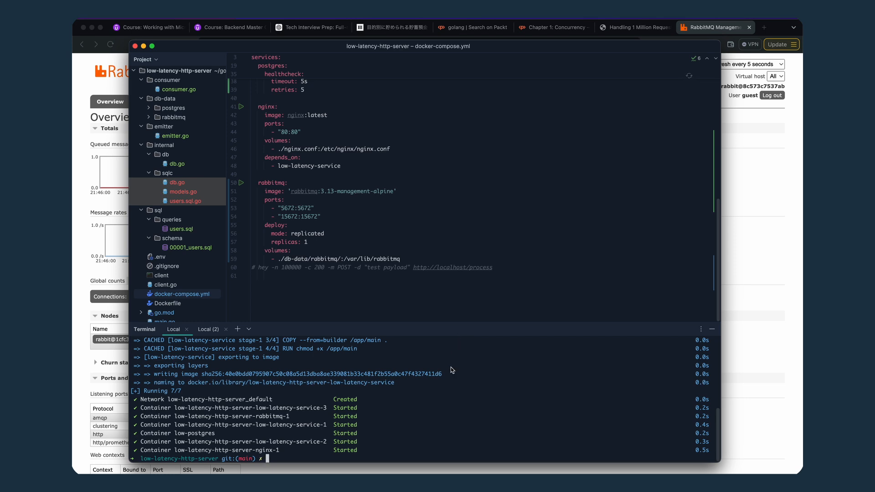
{"action": "left_click", "coordinate": [209, 329]}
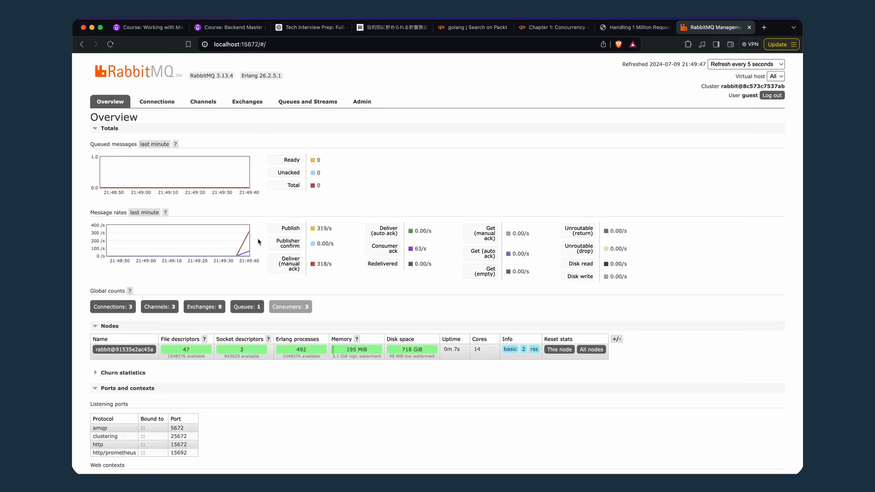
{"action": "mouse_move", "coordinate": [268, 171]}
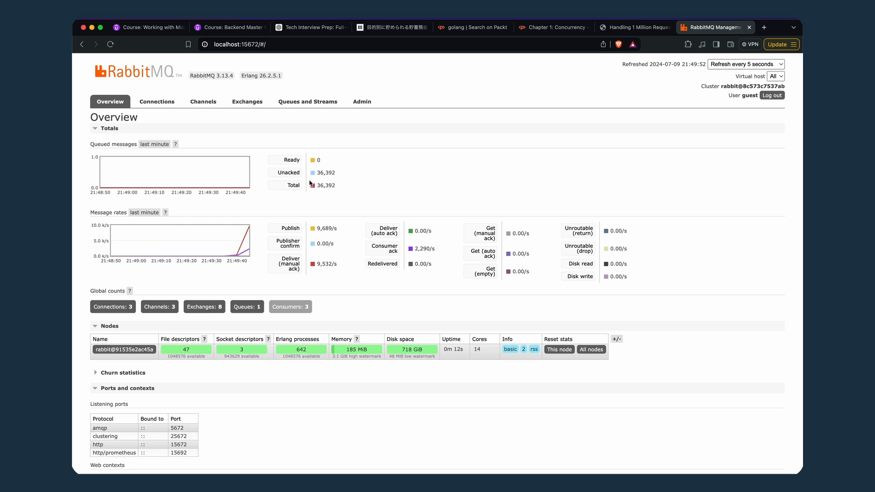
{"action": "mouse_move", "coordinate": [415, 210]}
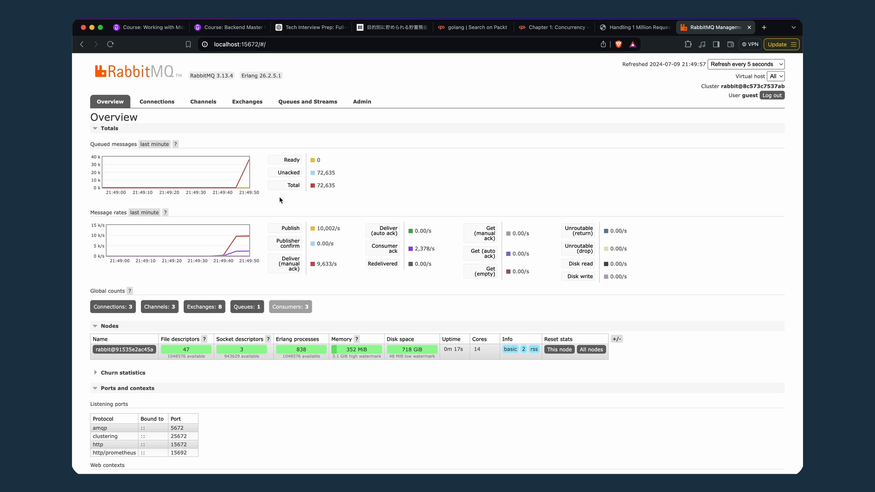
{"action": "mouse_move", "coordinate": [436, 135]}
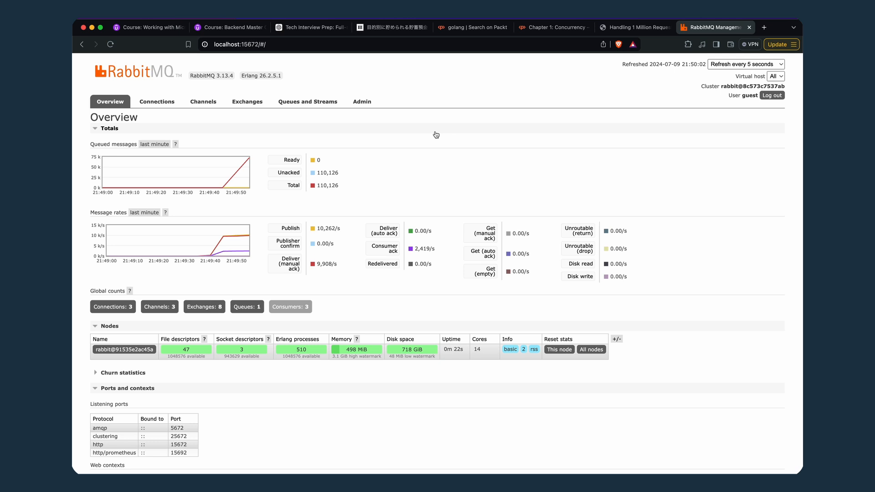
{"action": "mouse_move", "coordinate": [259, 184]}
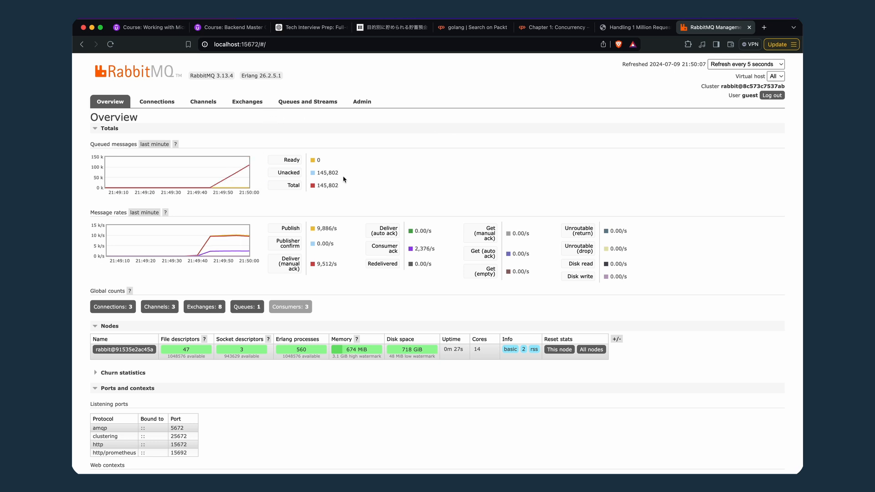
{"action": "mouse_move", "coordinate": [339, 179]}
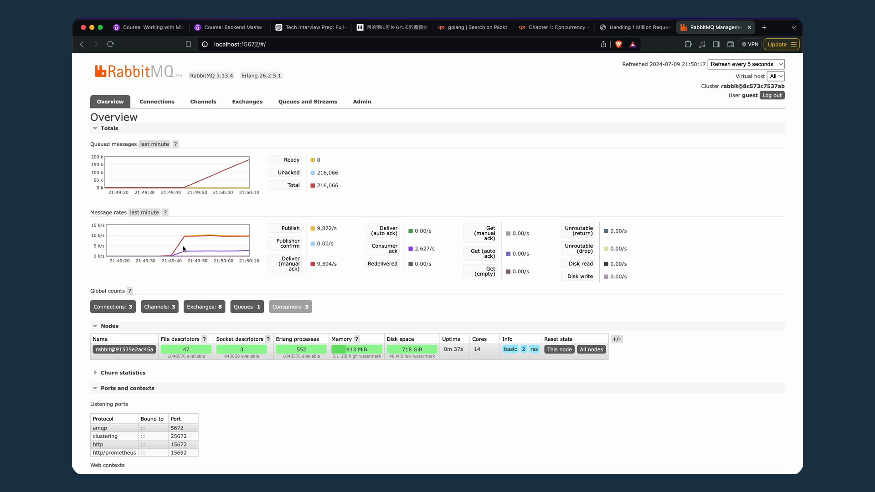
{"action": "mouse_move", "coordinate": [184, 248]}
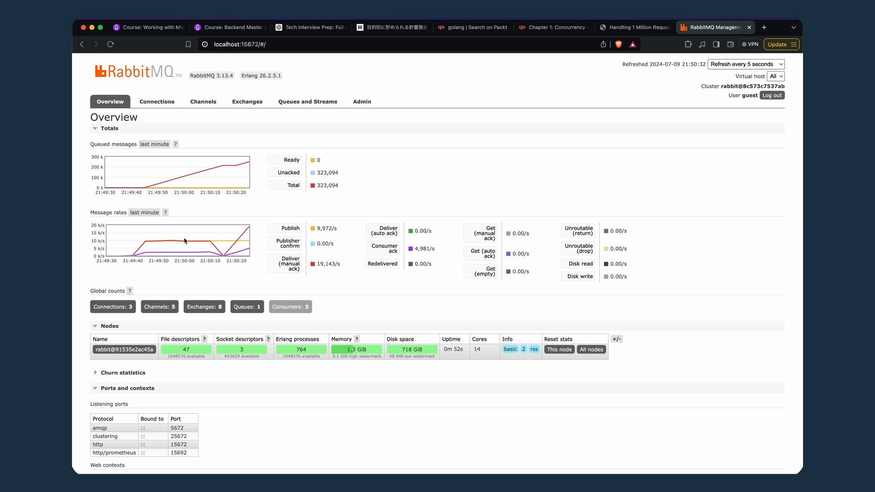
{"action": "mouse_move", "coordinate": [361, 352]}
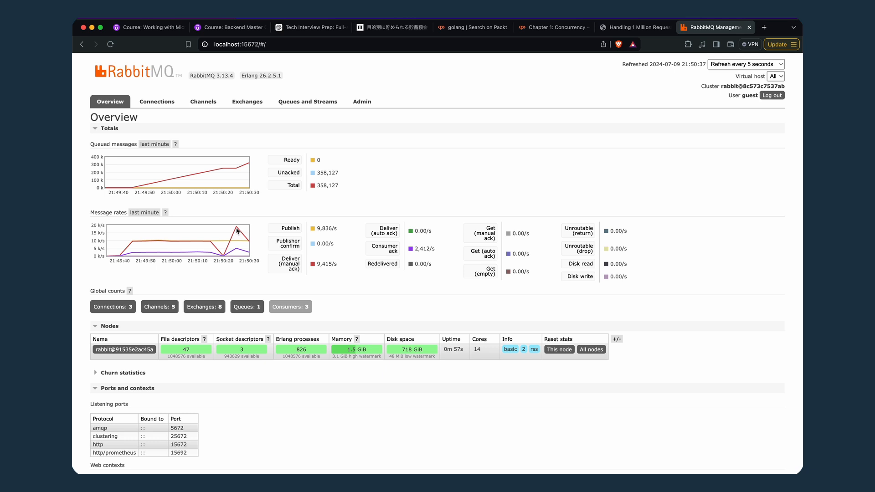
{"action": "mouse_move", "coordinate": [244, 234]}
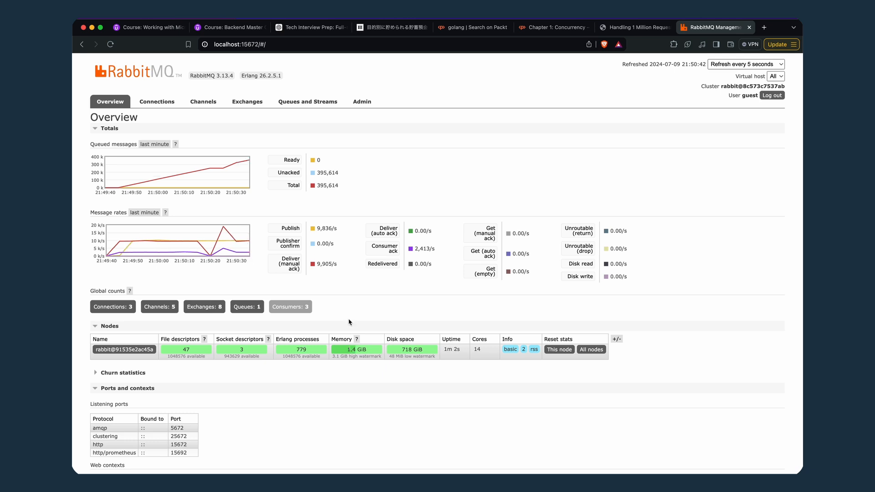
{"action": "mouse_move", "coordinate": [222, 234]}
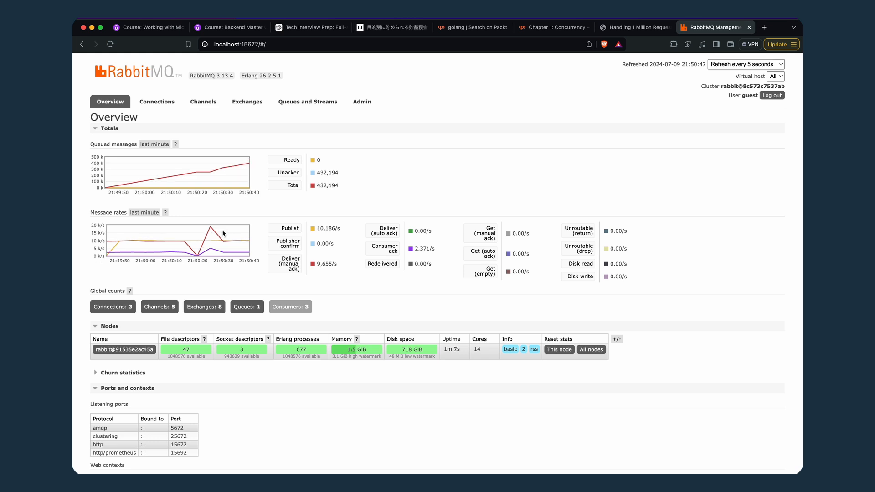
{"action": "mouse_move", "coordinate": [355, 302]}
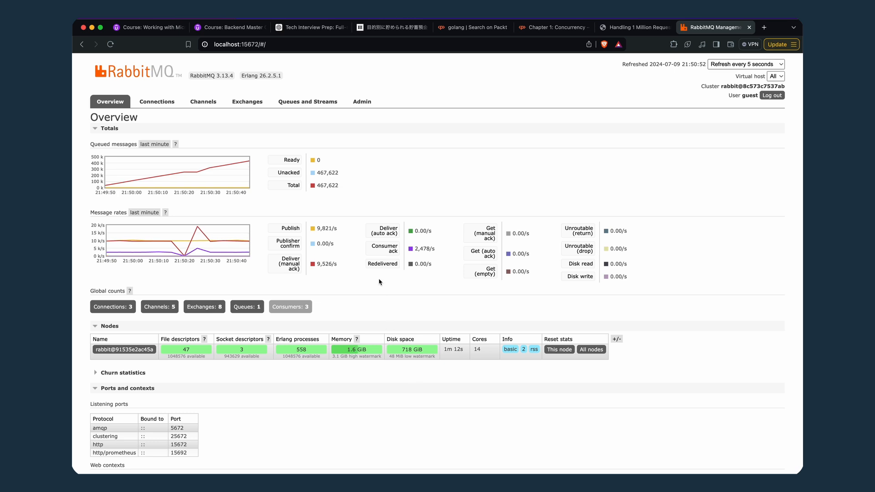
{"action": "mouse_move", "coordinate": [411, 414]}
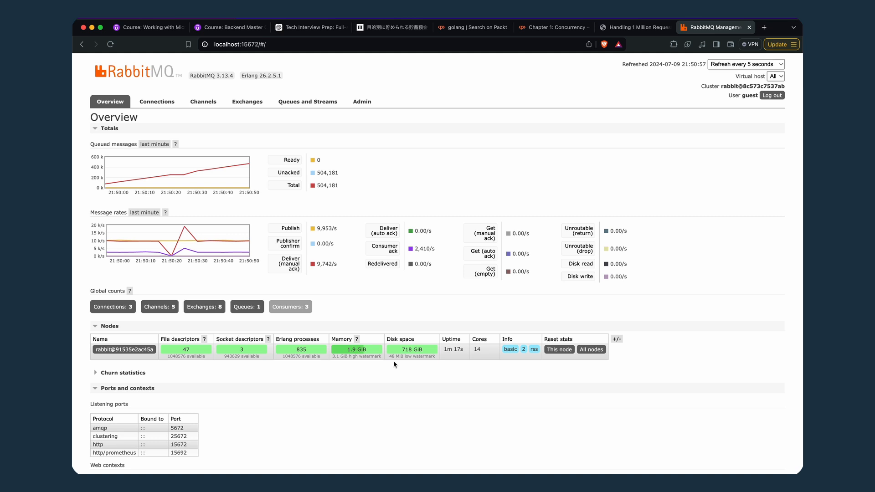
{"action": "mouse_move", "coordinate": [409, 349]}
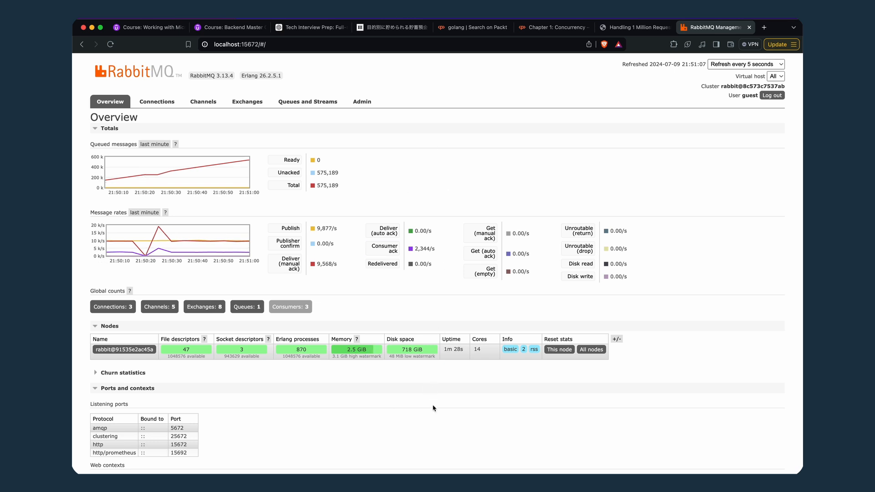
{"action": "mouse_move", "coordinate": [368, 356]}
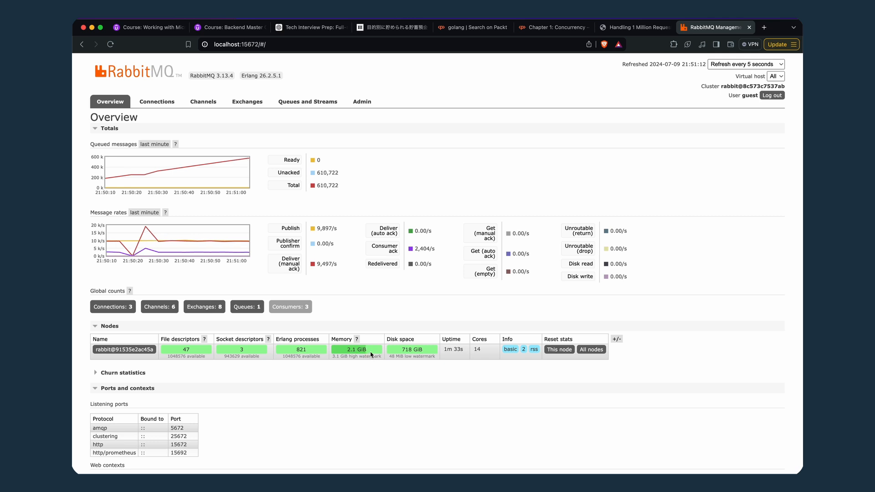
{"action": "mouse_move", "coordinate": [373, 353]}
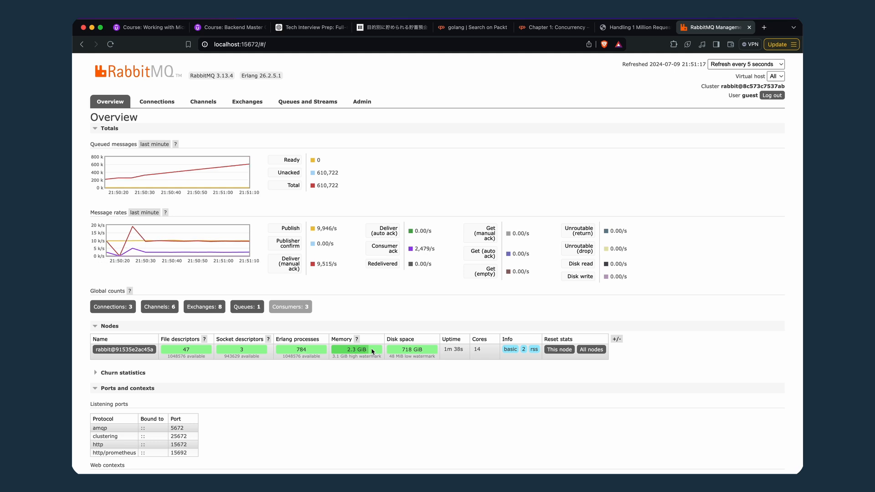
{"action": "mouse_move", "coordinate": [384, 374]}
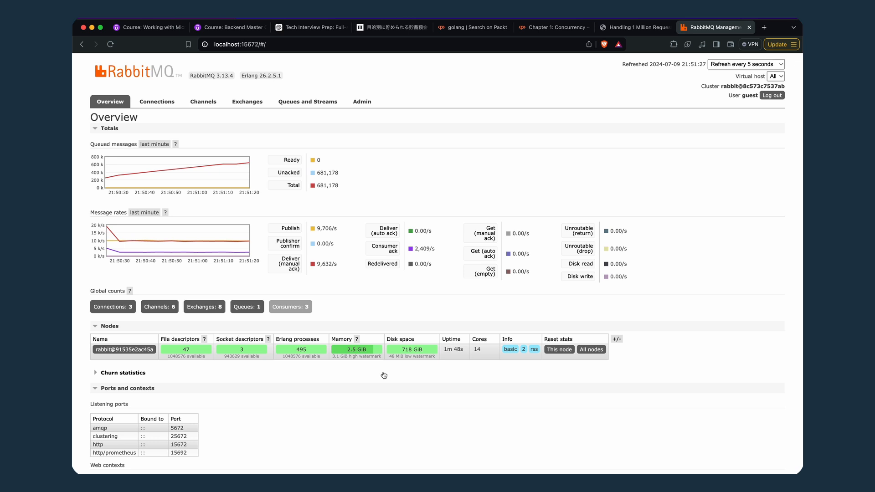
{"action": "mouse_move", "coordinate": [543, 434]}
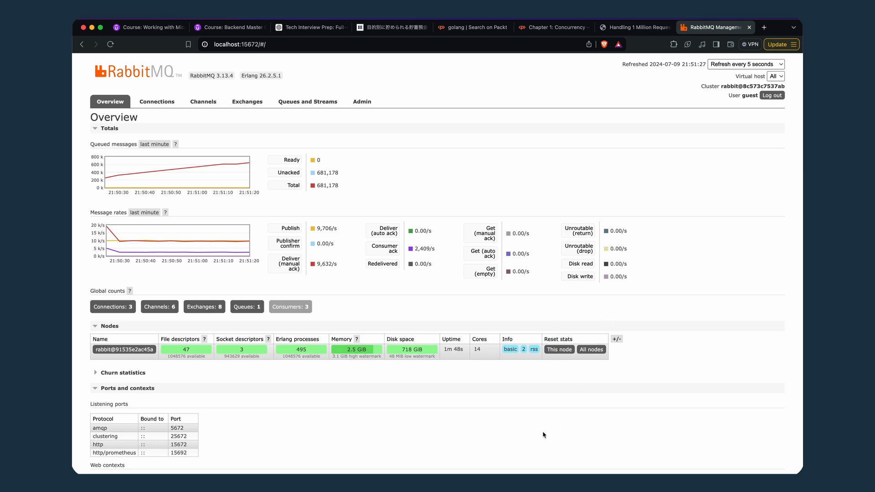
{"action": "mouse_move", "coordinate": [325, 223]}
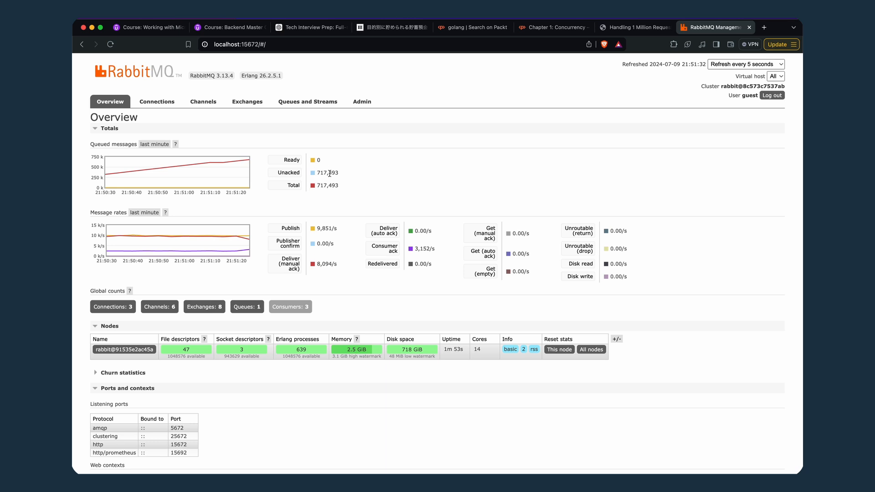
{"action": "mouse_move", "coordinate": [408, 153]}
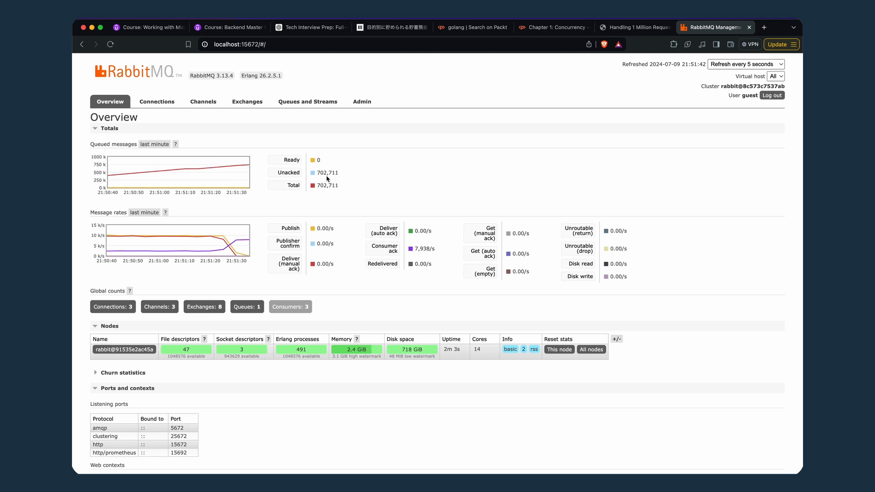
{"action": "mouse_move", "coordinate": [344, 178]}
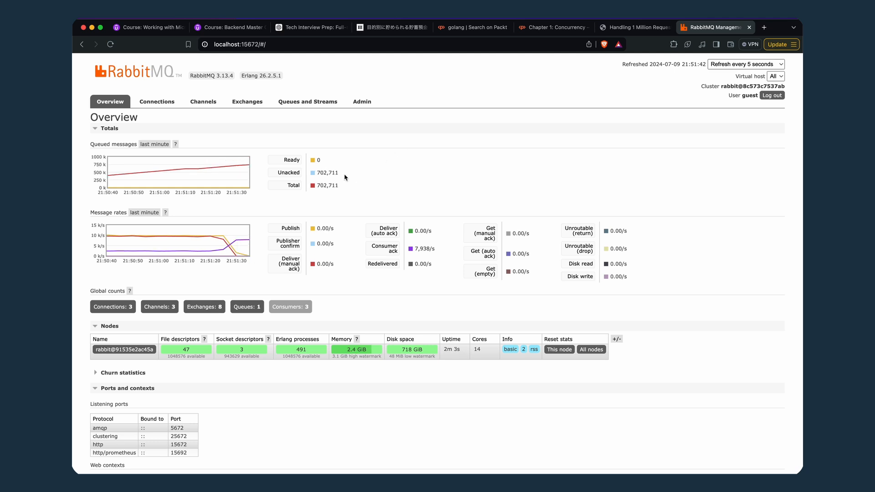
{"action": "mouse_move", "coordinate": [540, 461]}
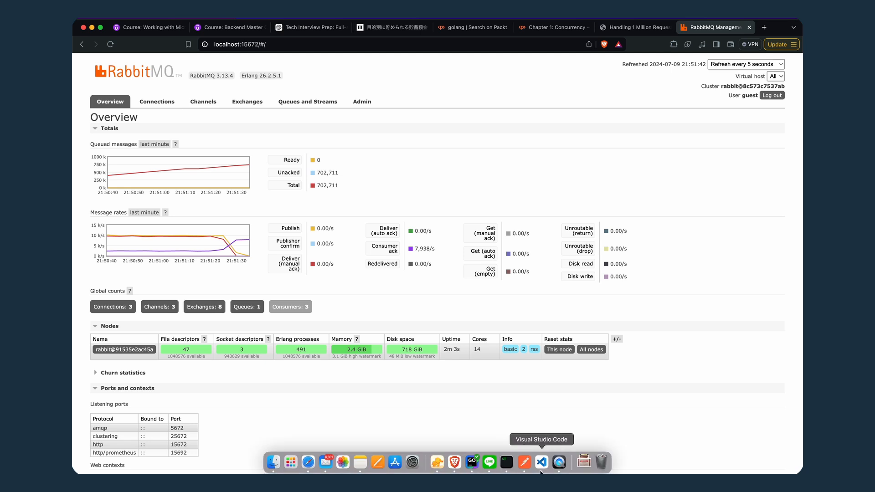
Step: Review the load test's status code distribution showing 999,942 responses with status 200
{"action": "left_click", "coordinate": [540, 461]}
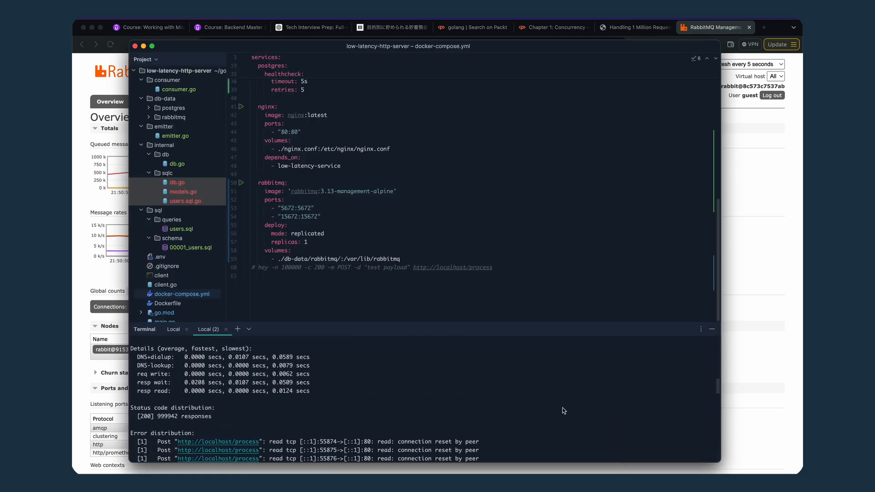
{"action": "scroll", "scroll_direction": "down", "scroll_amount": 3}
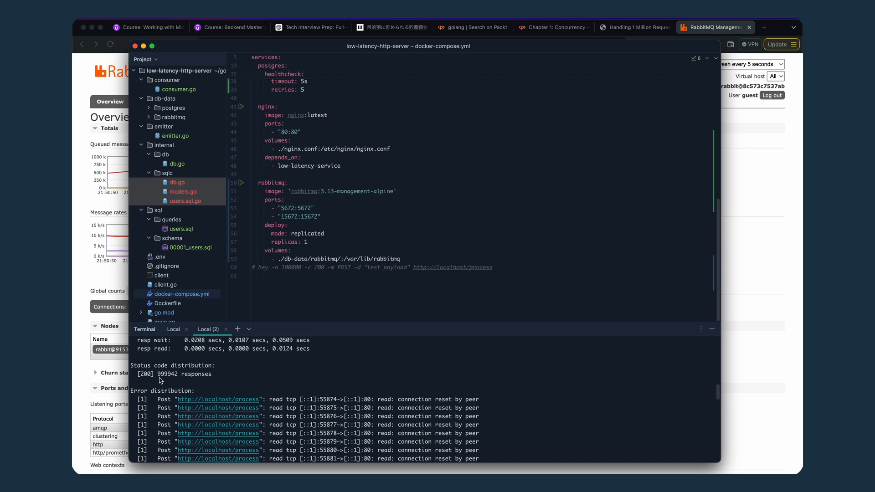
{"action": "mouse_move", "coordinate": [158, 380]}
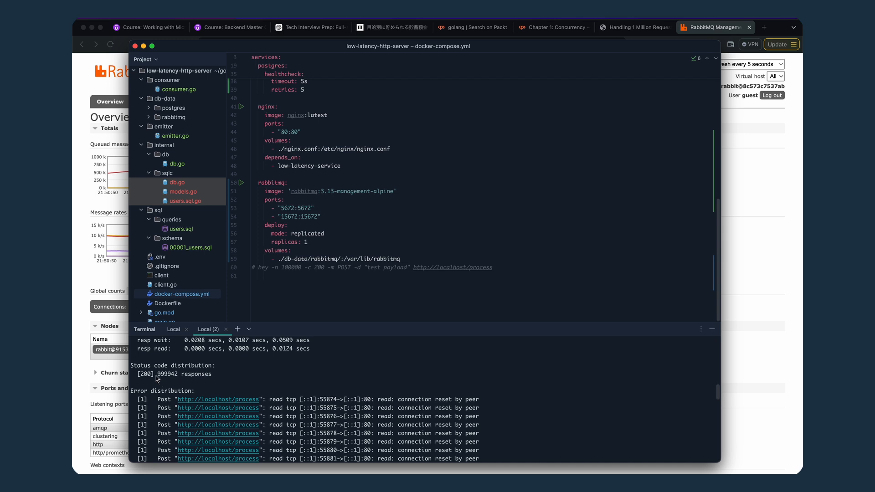
{"action": "mouse_move", "coordinate": [163, 379]}
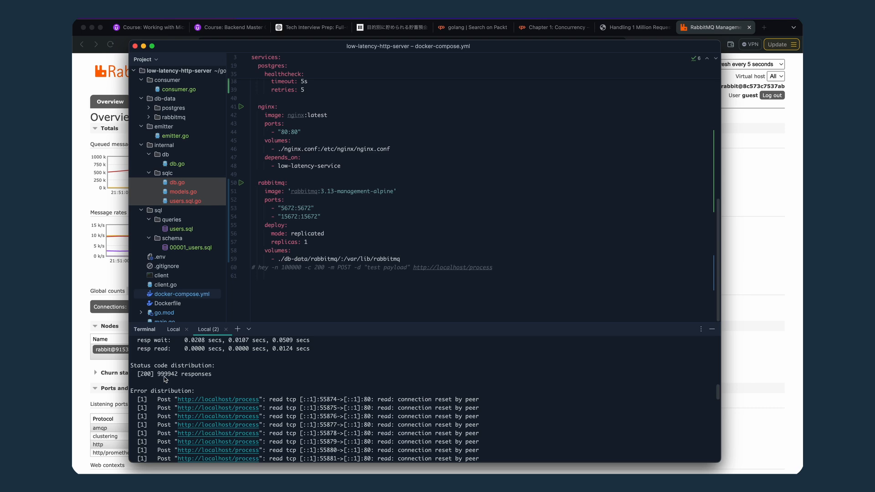
{"action": "mouse_move", "coordinate": [163, 379]}
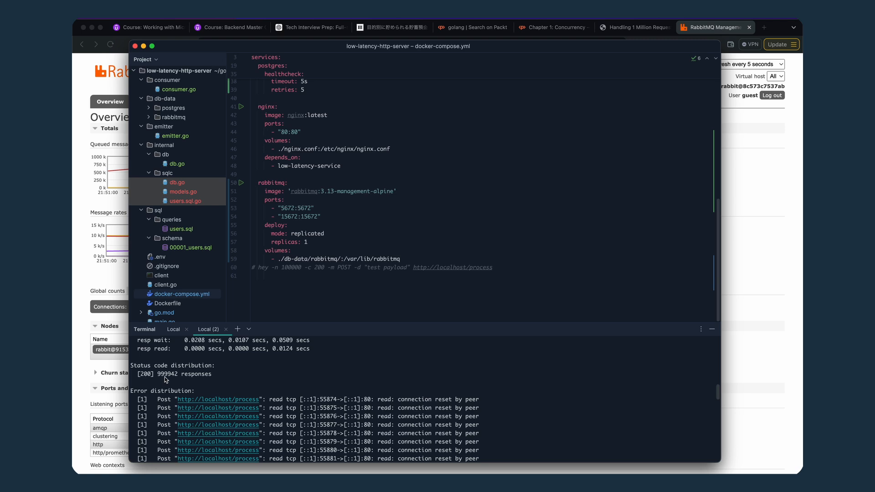
{"action": "mouse_move", "coordinate": [169, 380]}
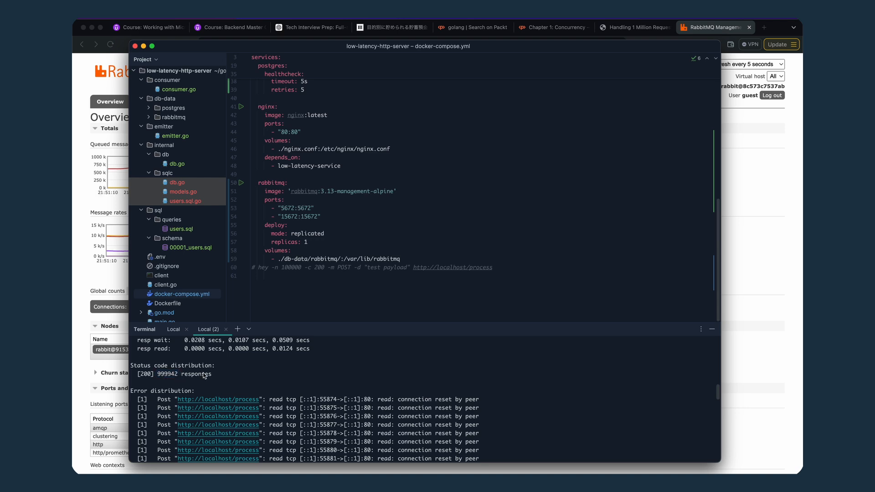
{"action": "mouse_move", "coordinate": [173, 378]}
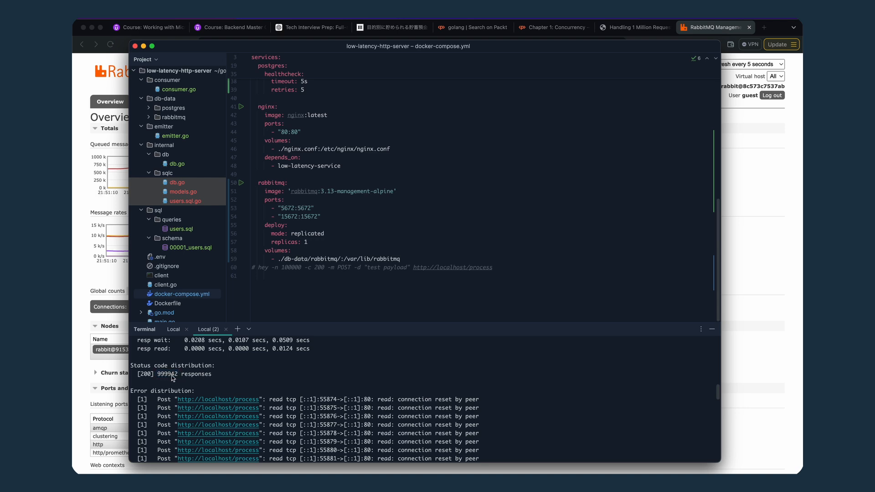
{"action": "mouse_move", "coordinate": [212, 384]}
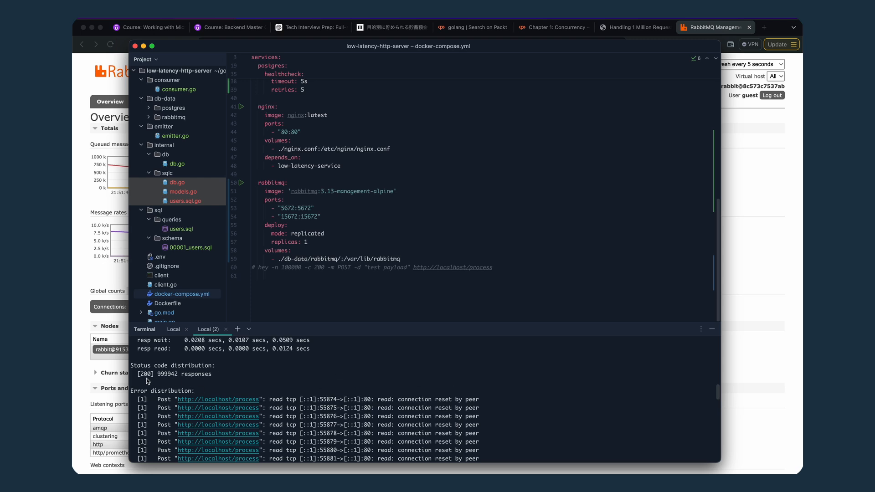
{"action": "mouse_move", "coordinate": [582, 399]}
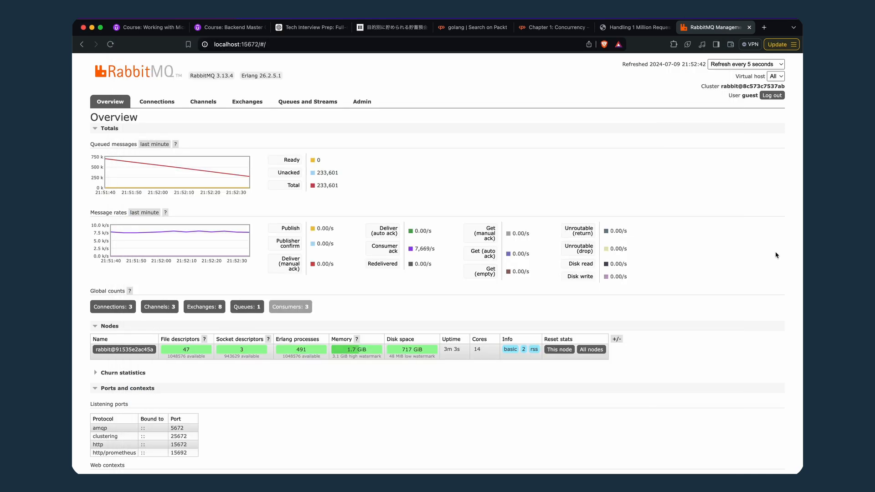
{"action": "mouse_move", "coordinate": [575, 208]}
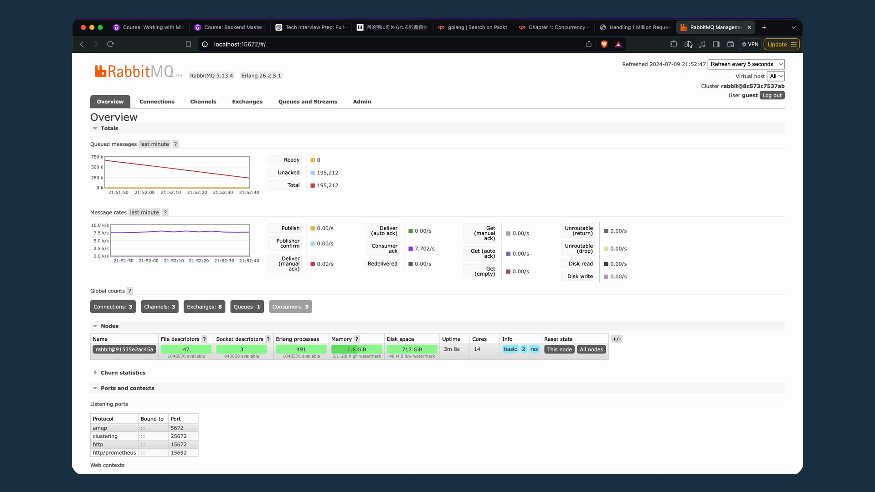
{"action": "mouse_move", "coordinate": [609, 169]}
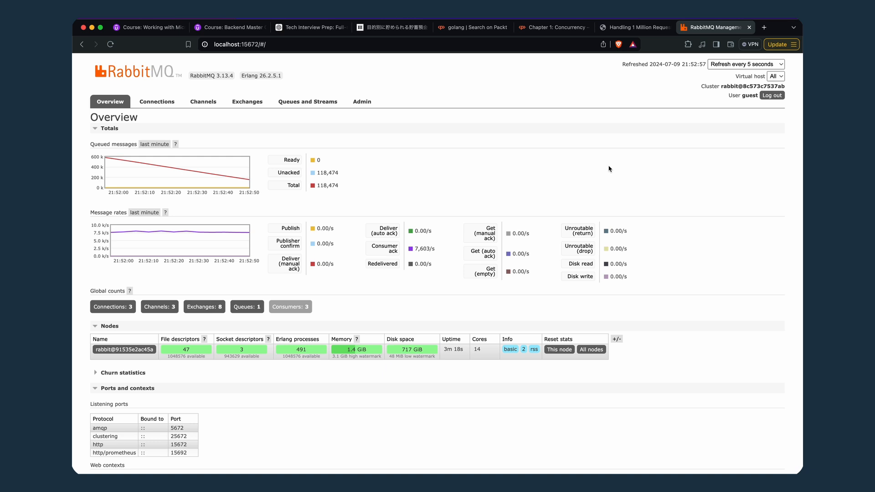
{"action": "mouse_move", "coordinate": [509, 161]}
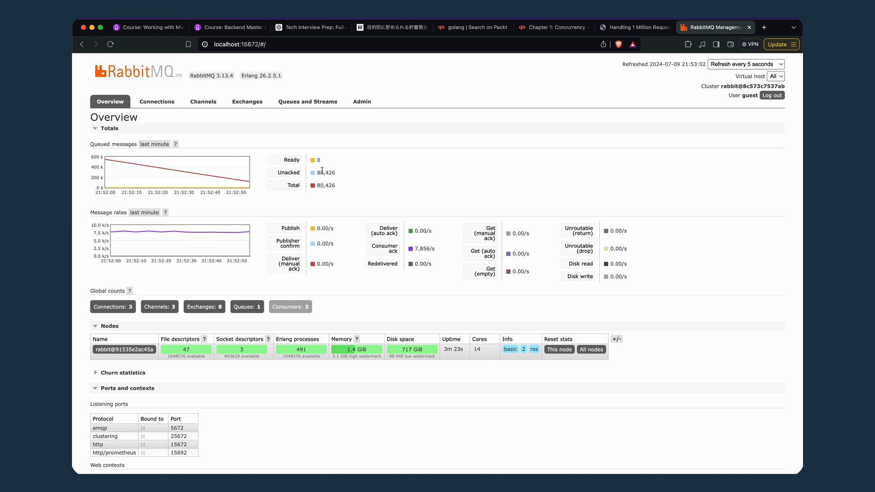
{"action": "mouse_move", "coordinate": [357, 210]}
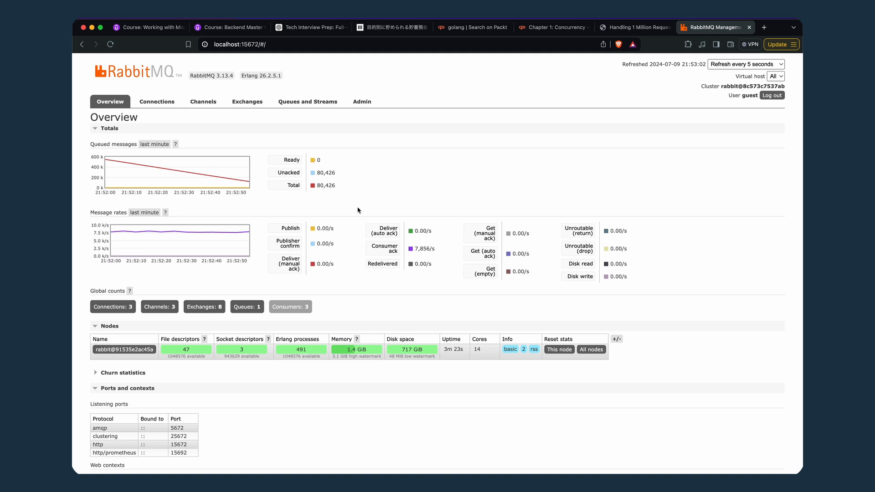
{"action": "mouse_move", "coordinate": [320, 178]}
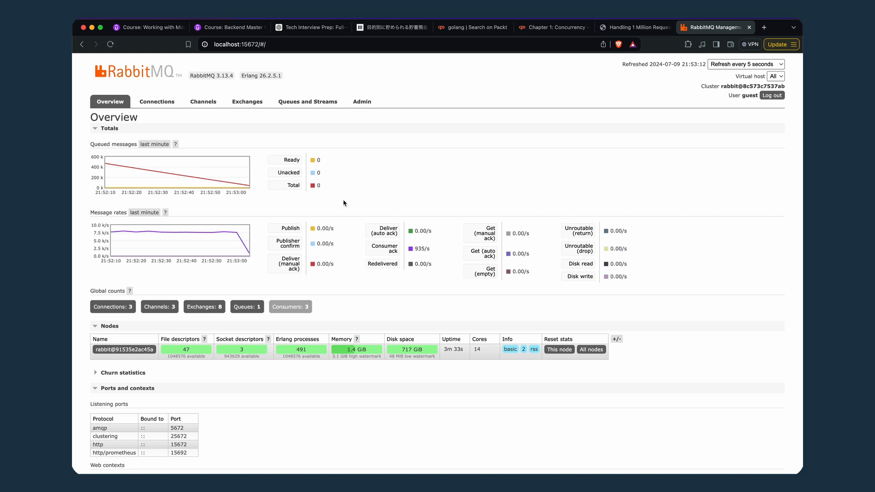
Step: Connect to the lowserver database in TablePlus and start a new SQL query
{"action": "left_click", "coordinate": [436, 461]}
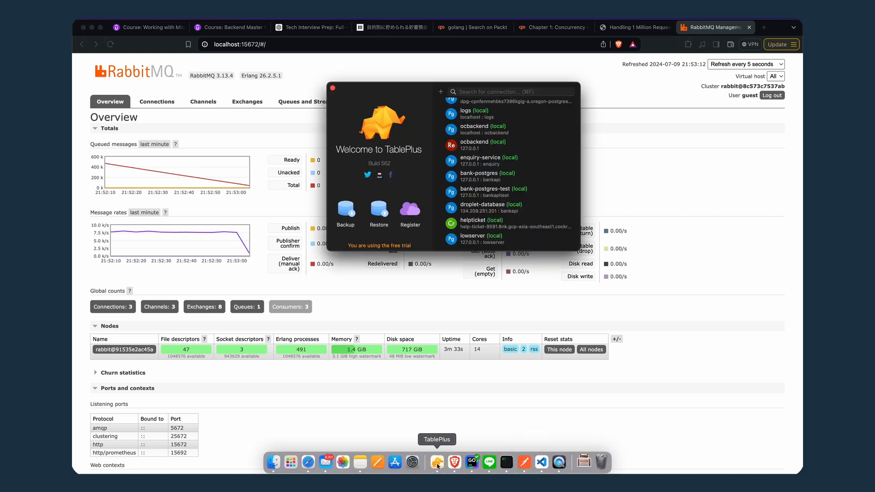
{"action": "left_click", "coordinate": [481, 235]}
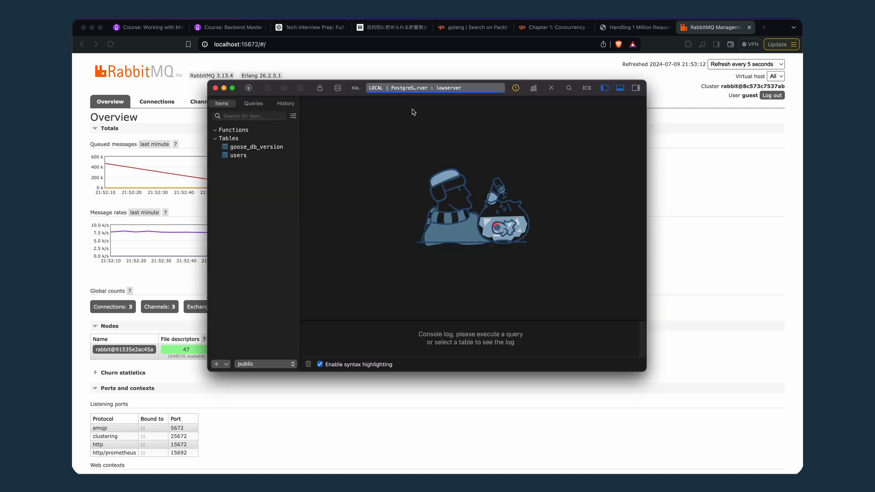
{"action": "left_click", "coordinate": [238, 155]}
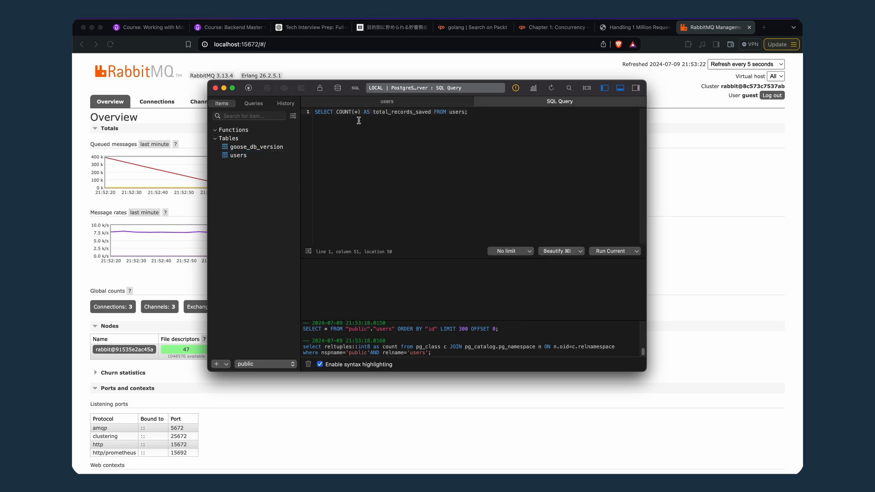
{"action": "left_click", "coordinate": [472, 462]}
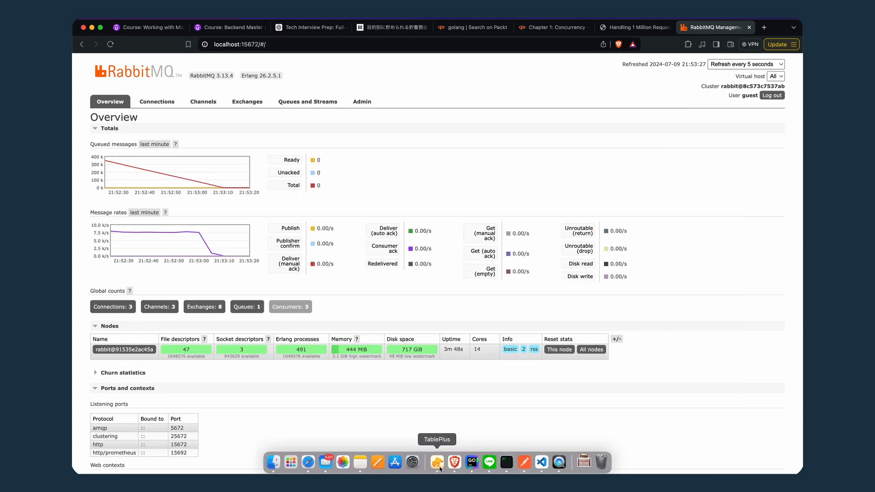
Step: Run SELECT COUNT(*) FROM users, returning 999,942 records, and return to the IDE
{"action": "left_click", "coordinate": [437, 462]}
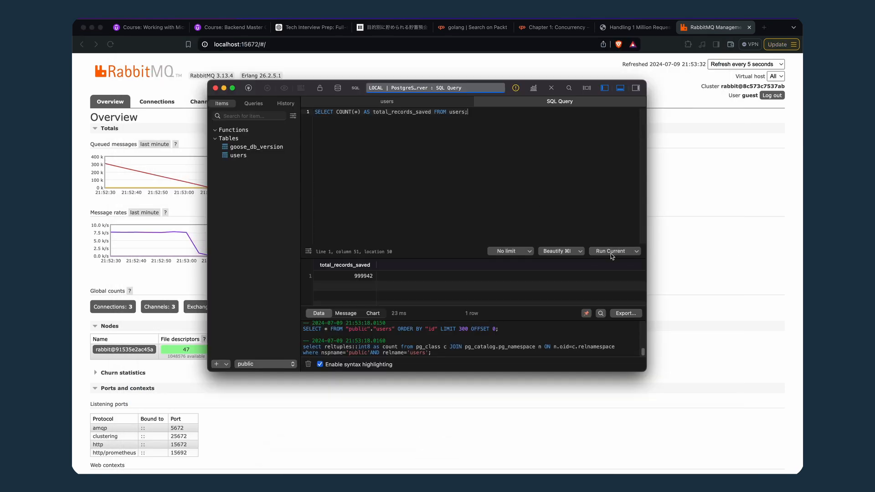
{"action": "left_click", "coordinate": [610, 250]}
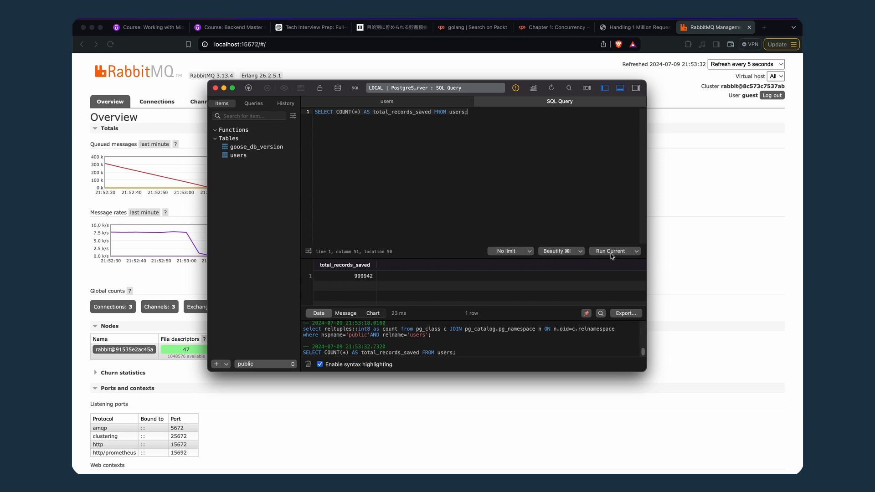
{"action": "mouse_move", "coordinate": [345, 277]}
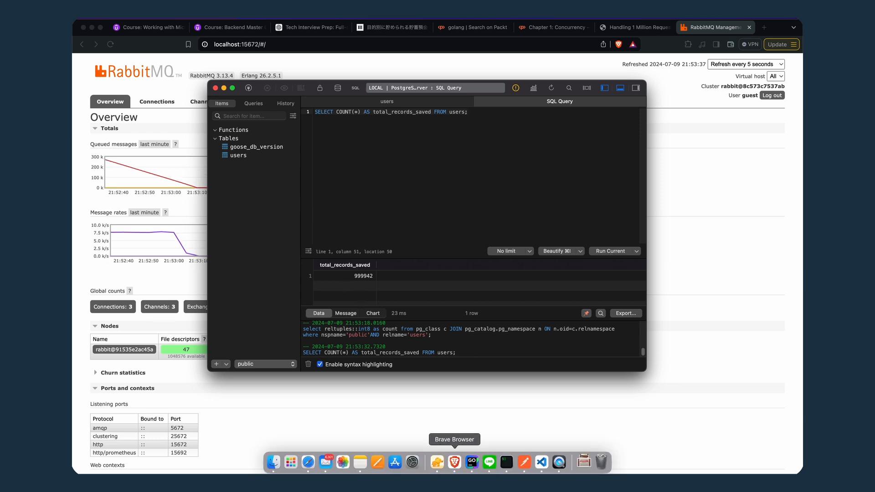
{"action": "left_click", "coordinate": [471, 461]}
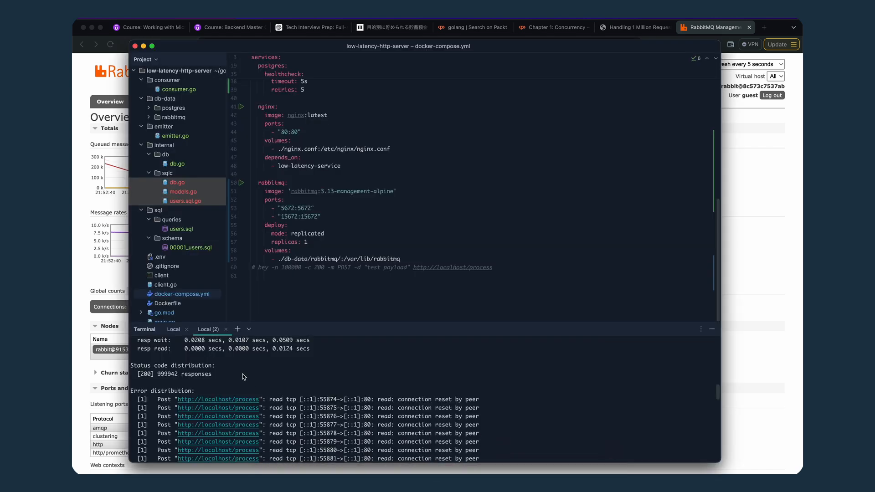
{"action": "mouse_move", "coordinate": [380, 367]}
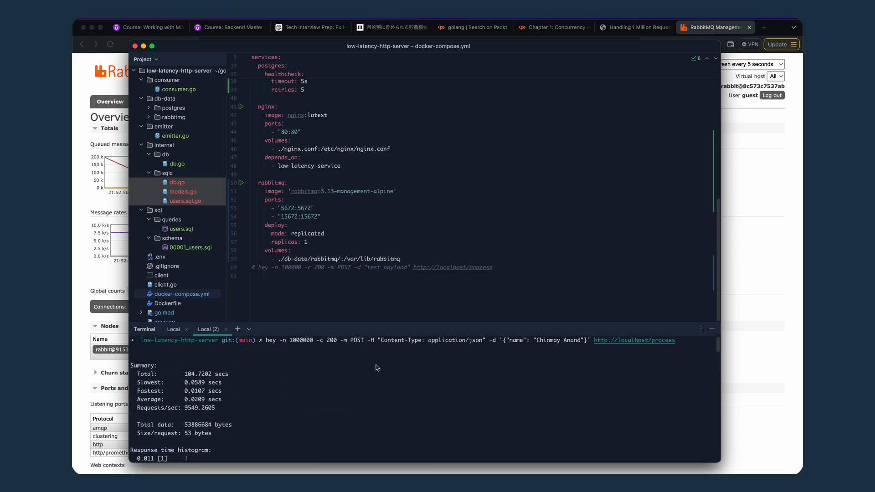
{"action": "mouse_move", "coordinate": [182, 378]}
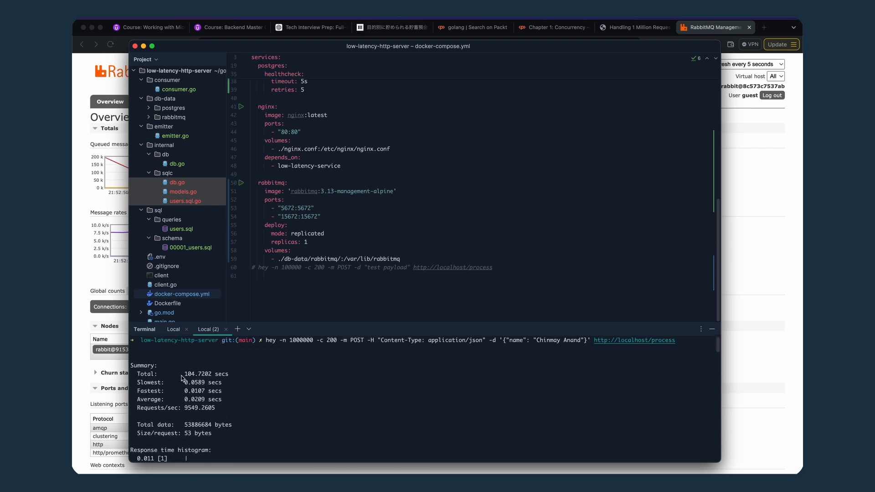
{"action": "mouse_move", "coordinate": [197, 386]}
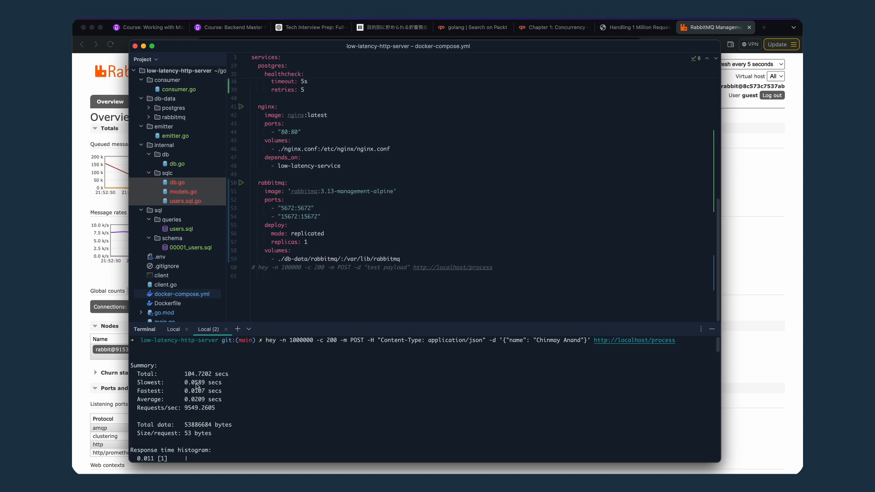
{"action": "mouse_move", "coordinate": [208, 404]}
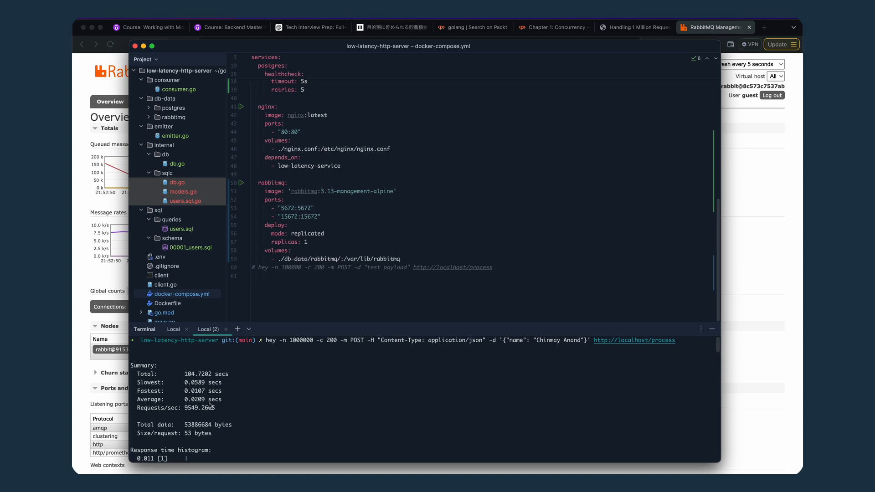
{"action": "mouse_move", "coordinate": [141, 411]}
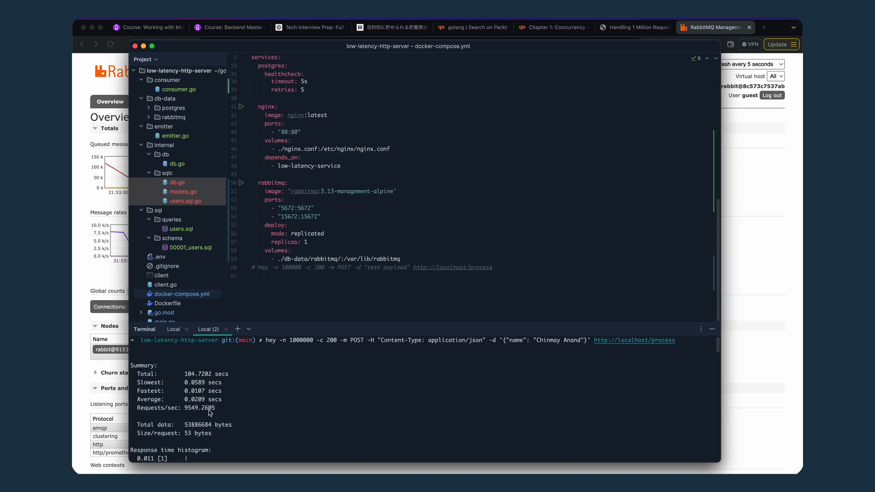
{"action": "scroll", "scroll_direction": "down", "scroll_amount": 3}
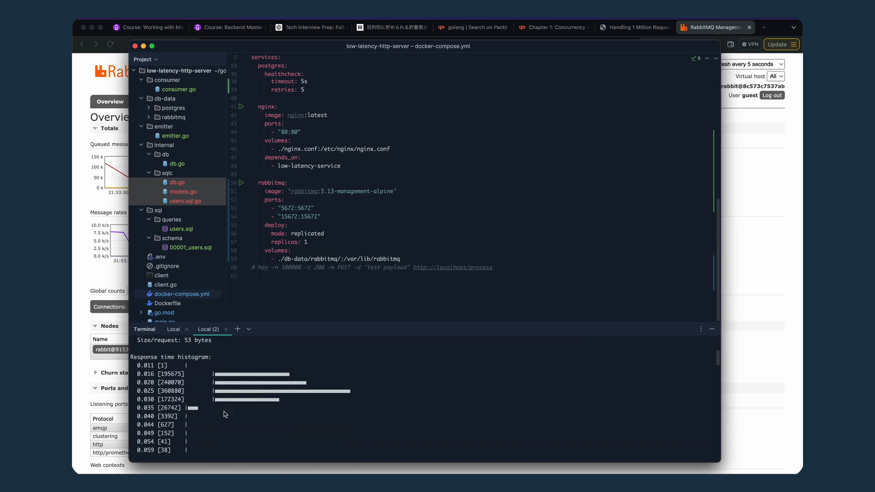